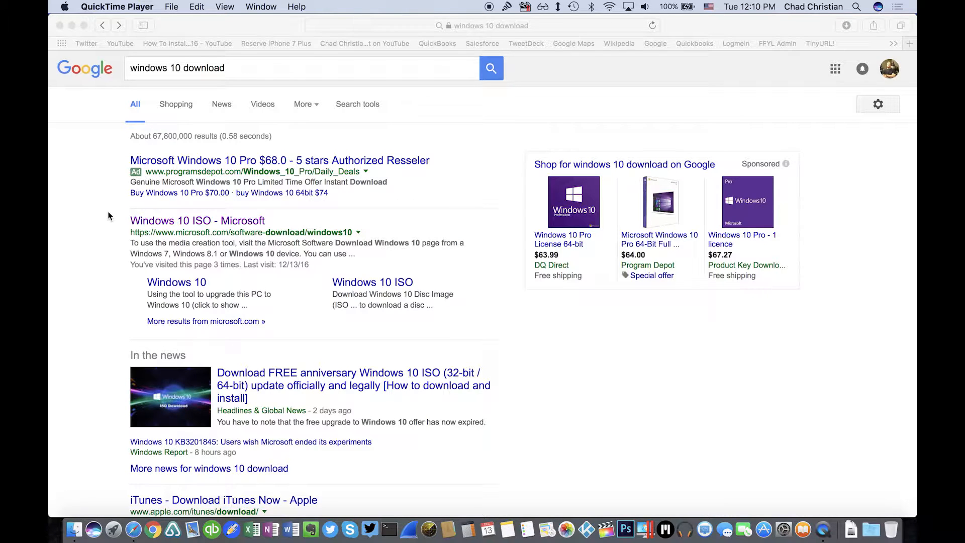
mouse_move(130, 80)
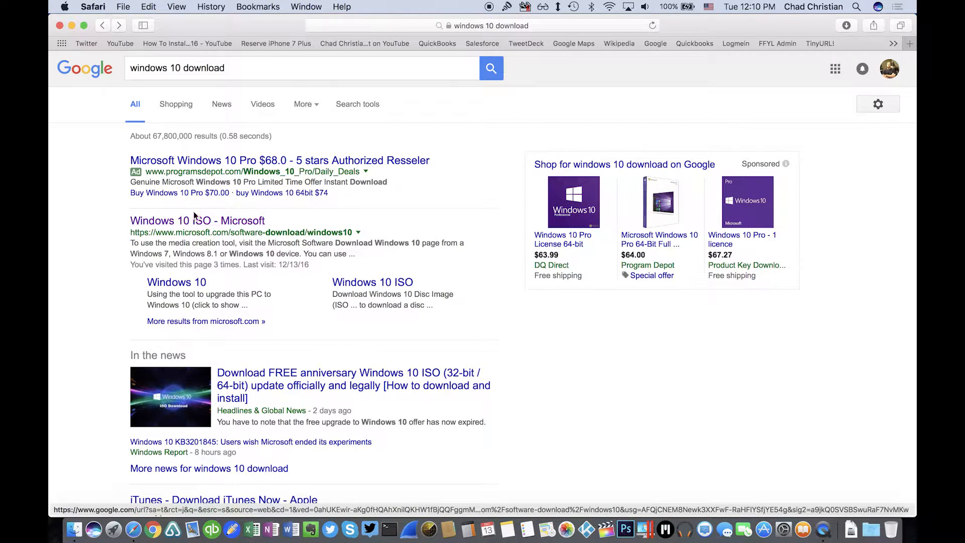
Step: Follow the 'Windows 10 ISO - Microsoft' result from the Google search for 'windows 10 download'
click(197, 220)
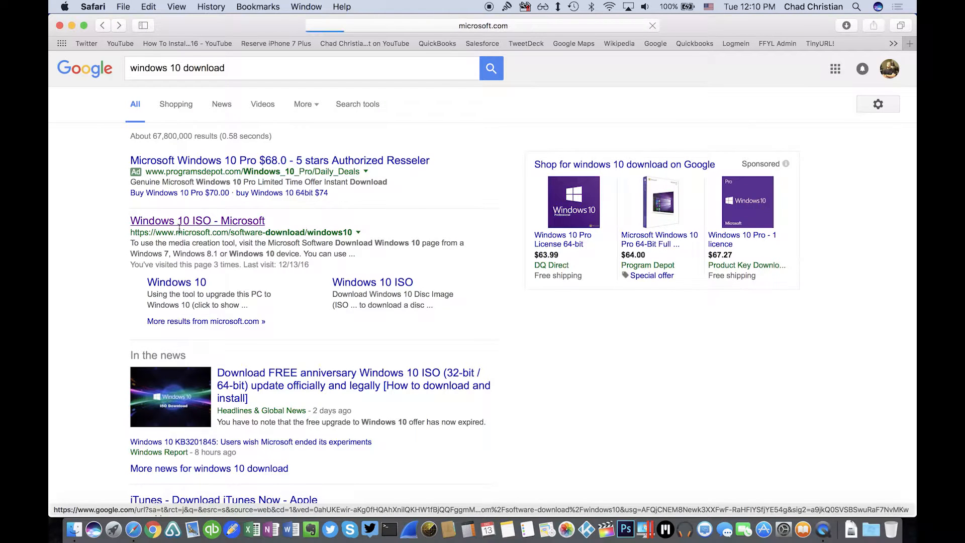
Step: On the Microsoft download page, choose the plain Windows 10 edition and move on to the product language list
click(197, 220)
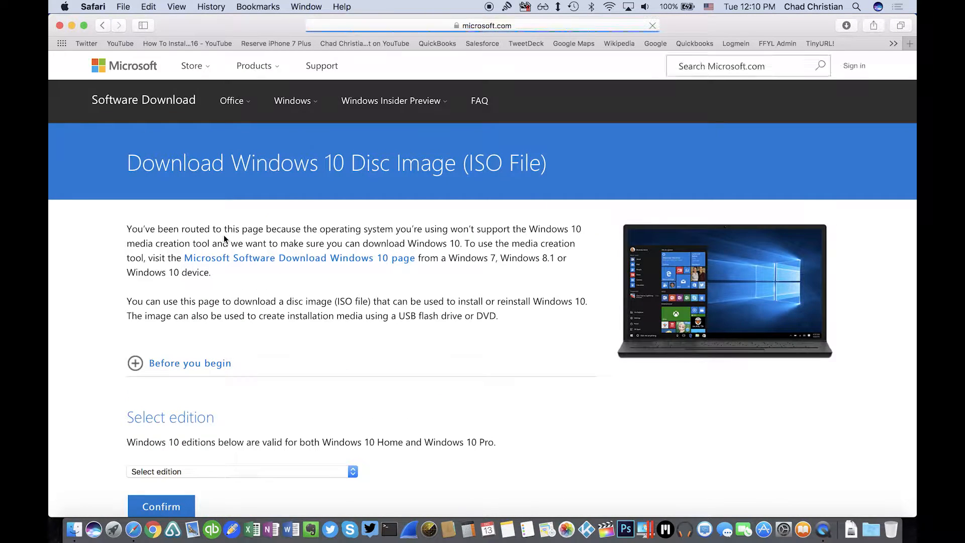
scroll(down, 3)
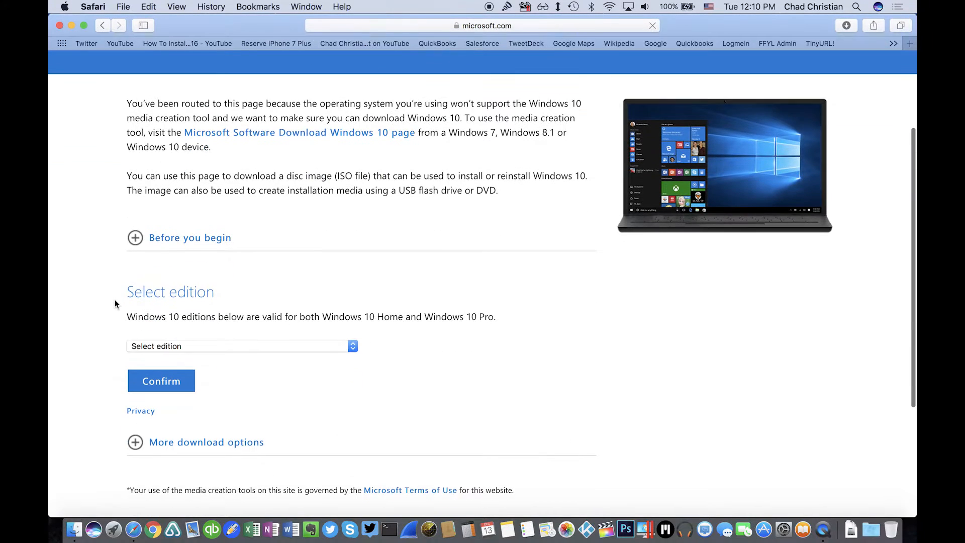
click(240, 346)
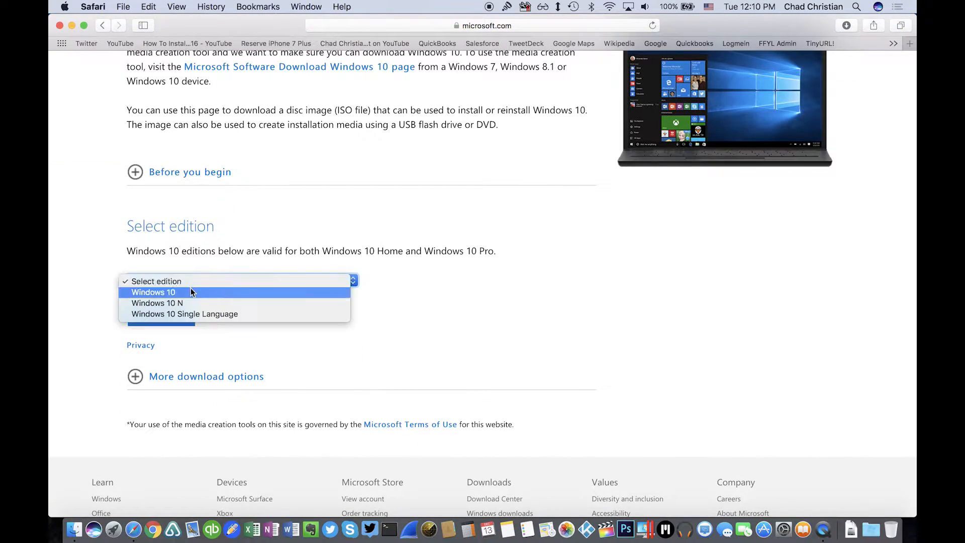
click(154, 291)
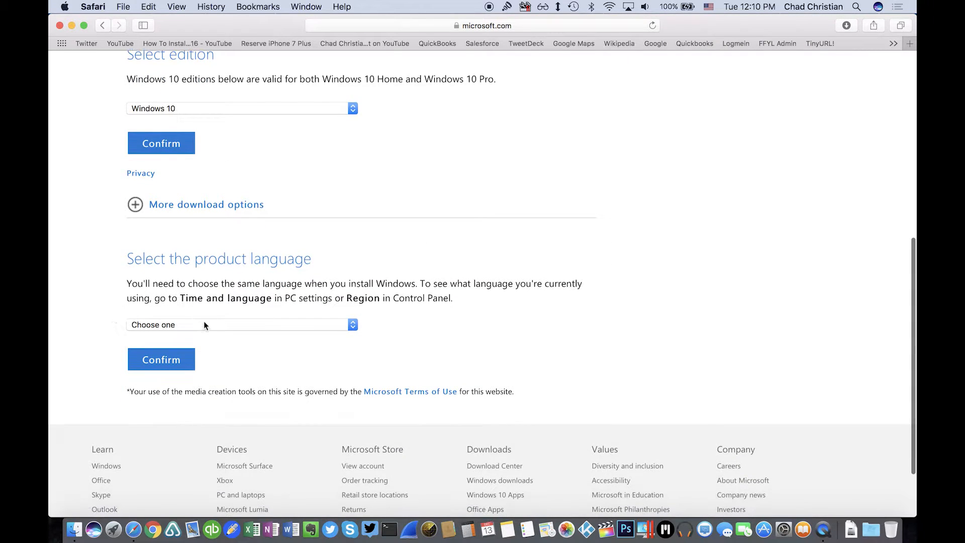
click(241, 325)
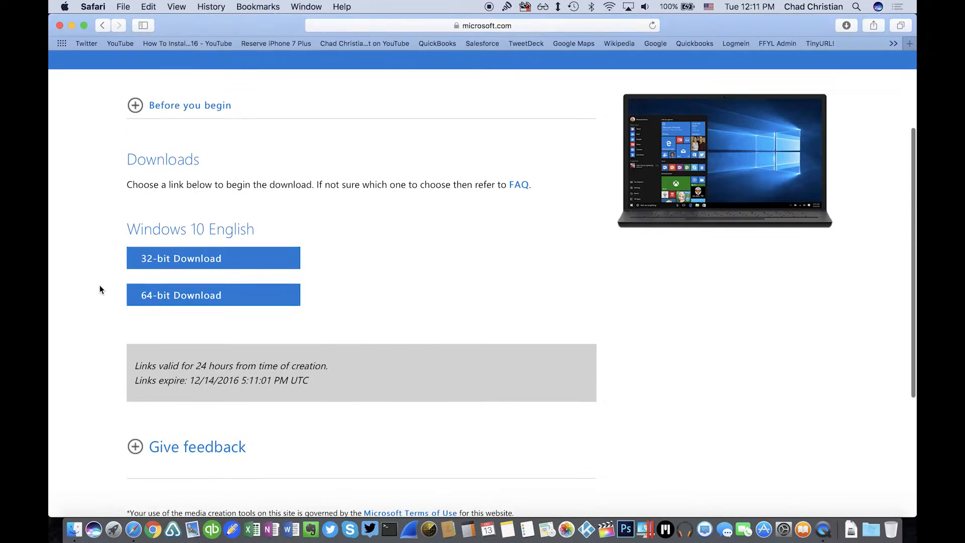
mouse_move(181, 295)
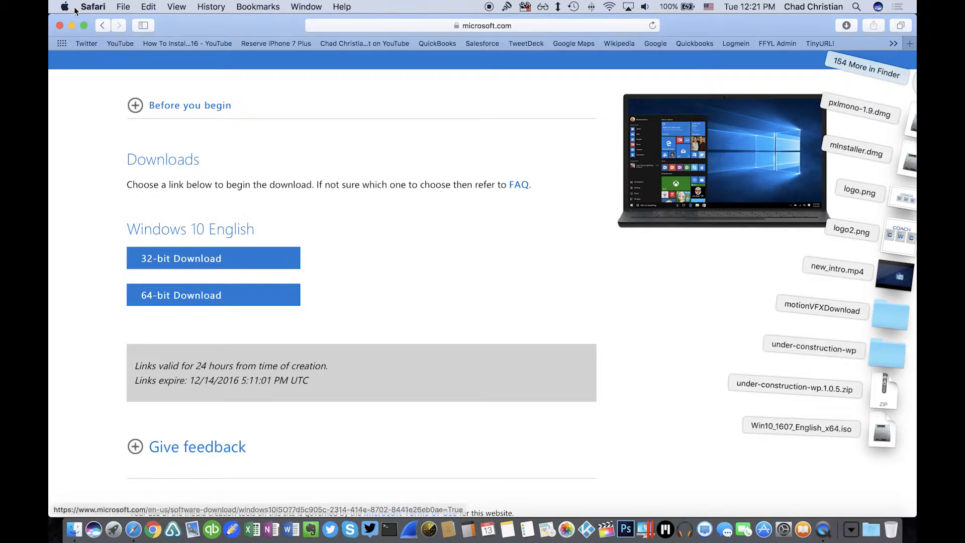
Step: Quit Safari from its application menu and bring up Spotlight search
click(92, 7)
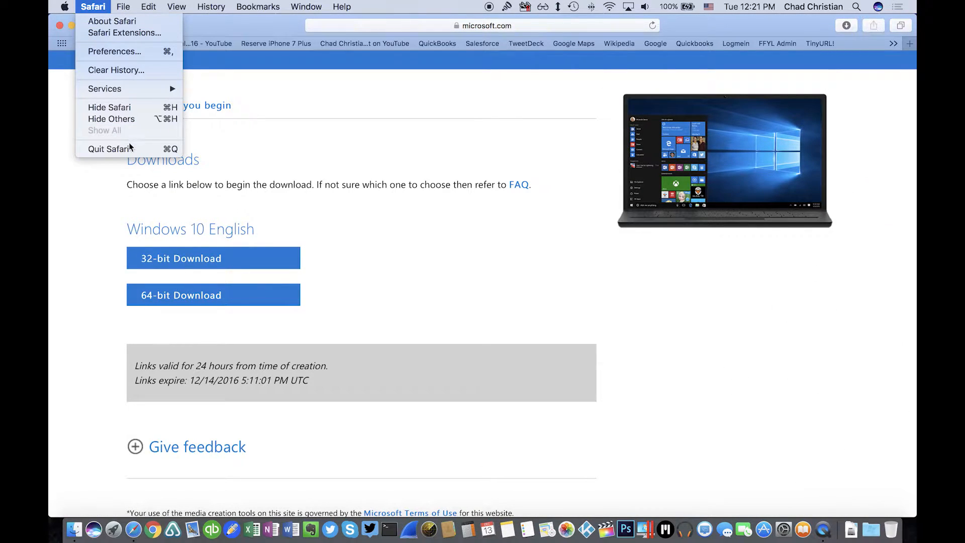
mouse_move(130, 149)
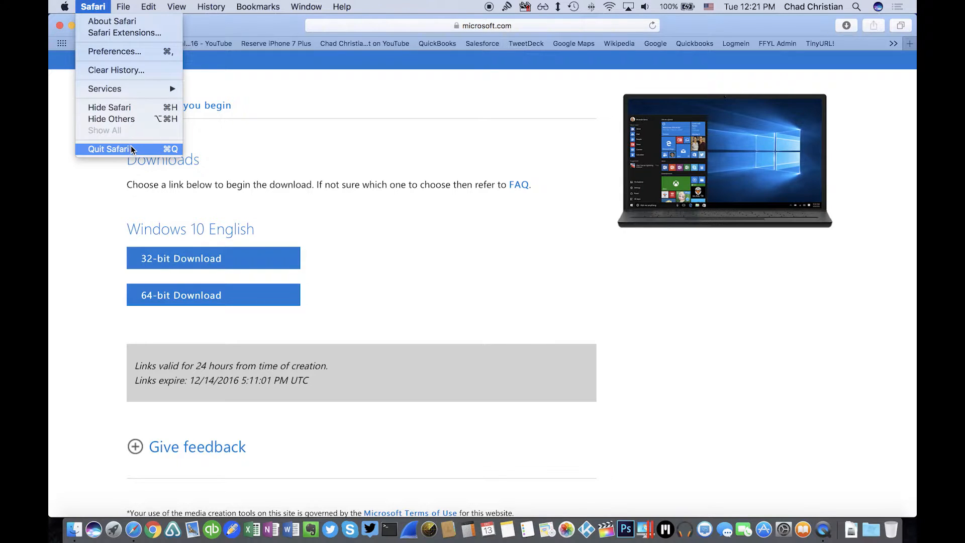
click(108, 148)
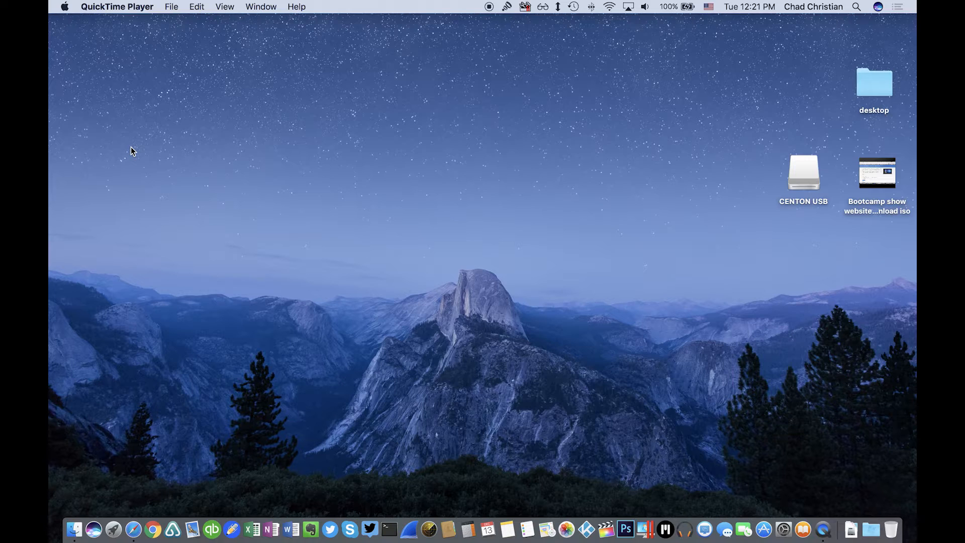
click(857, 7)
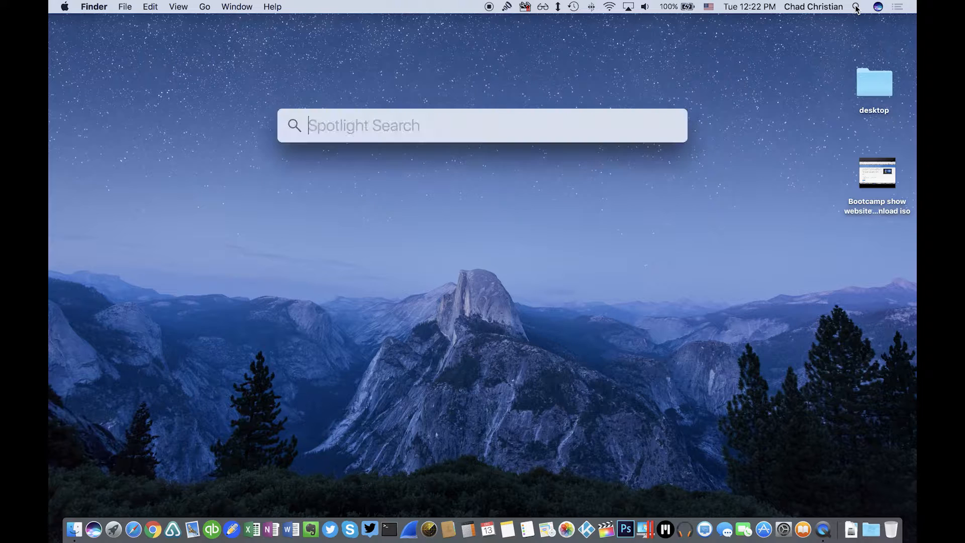
Step: Search Spotlight for 'boot' and launch Boot Camp Assistant from Top Hits
text(boot)
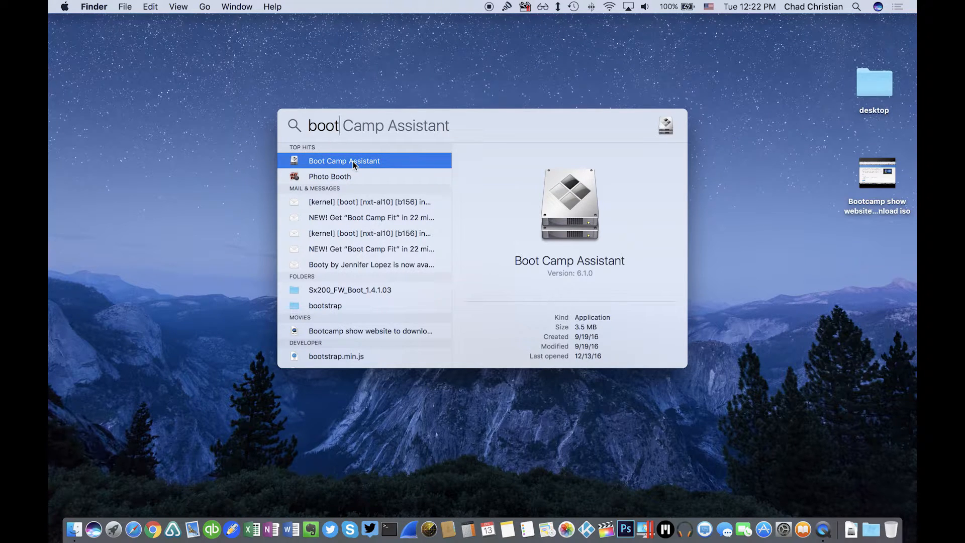
double_click(323, 124)
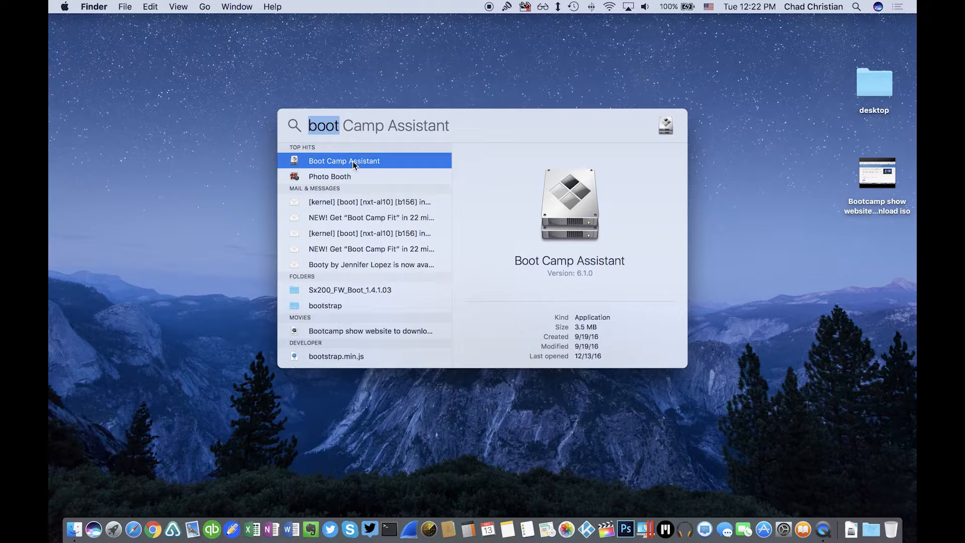
double_click(344, 160)
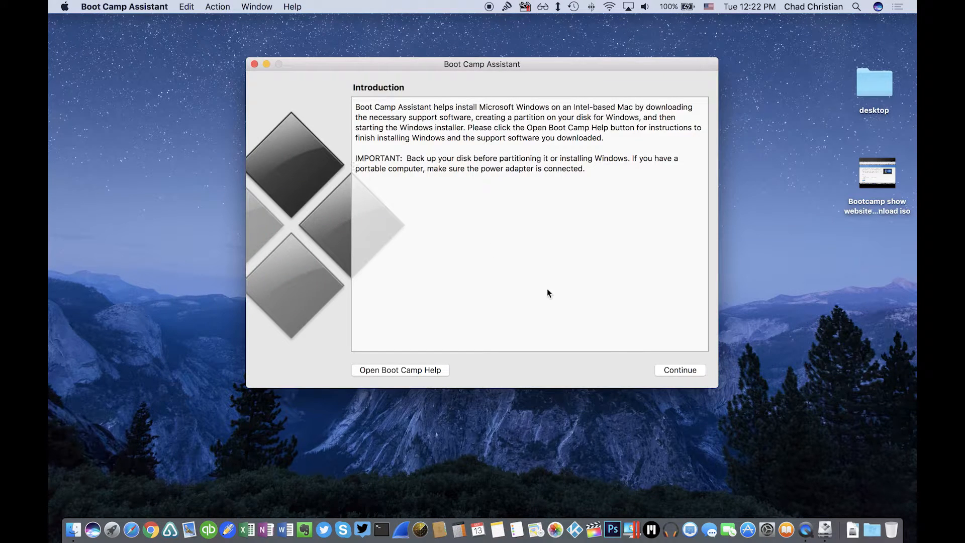
Step: Continue past the introduction, size the Windows partition at 40 GB against 209 GB macOS, and start installing
click(680, 370)
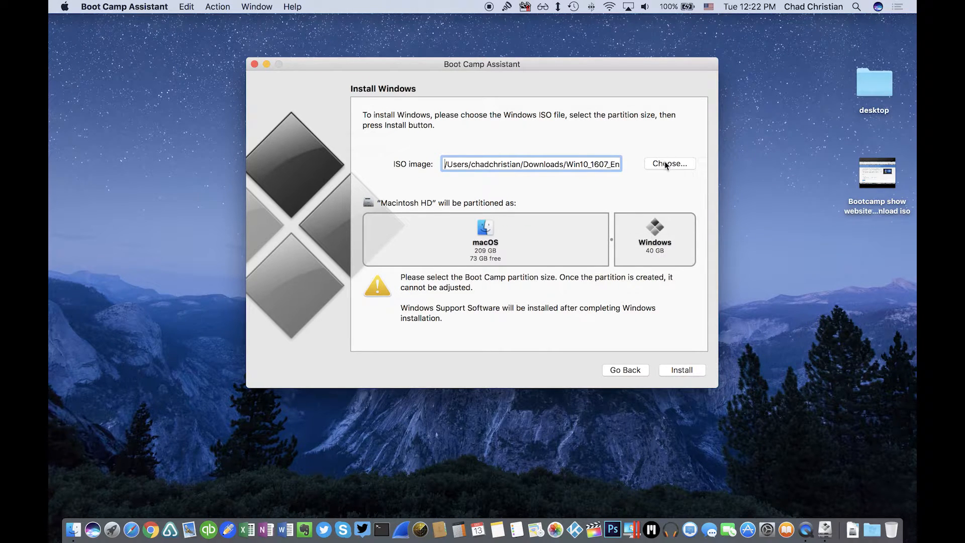
mouse_move(578, 188)
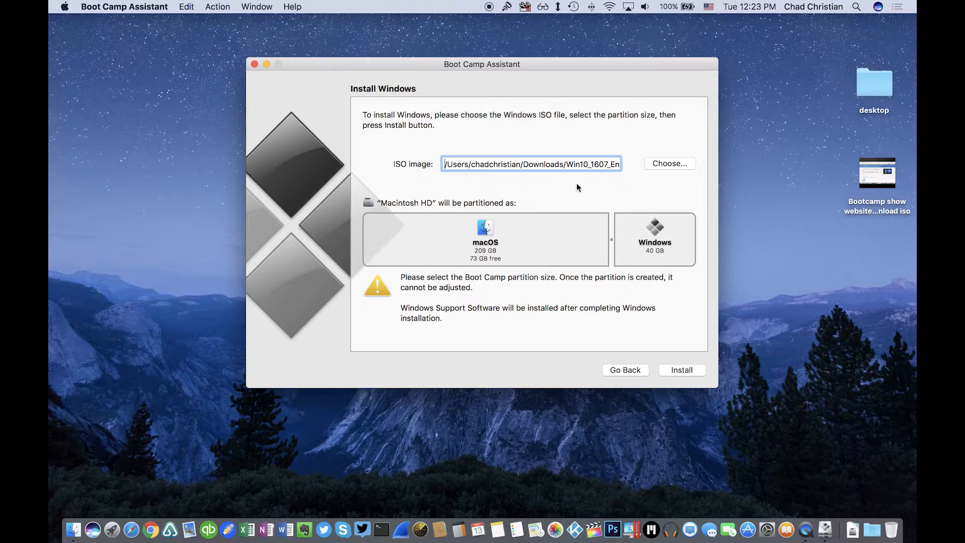
mouse_move(599, 241)
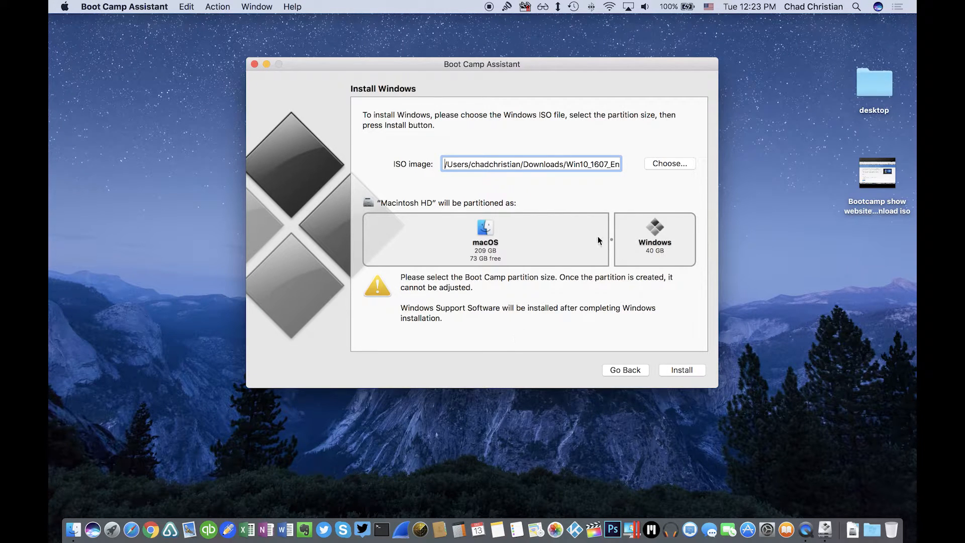
drag(611, 239, 557, 240)
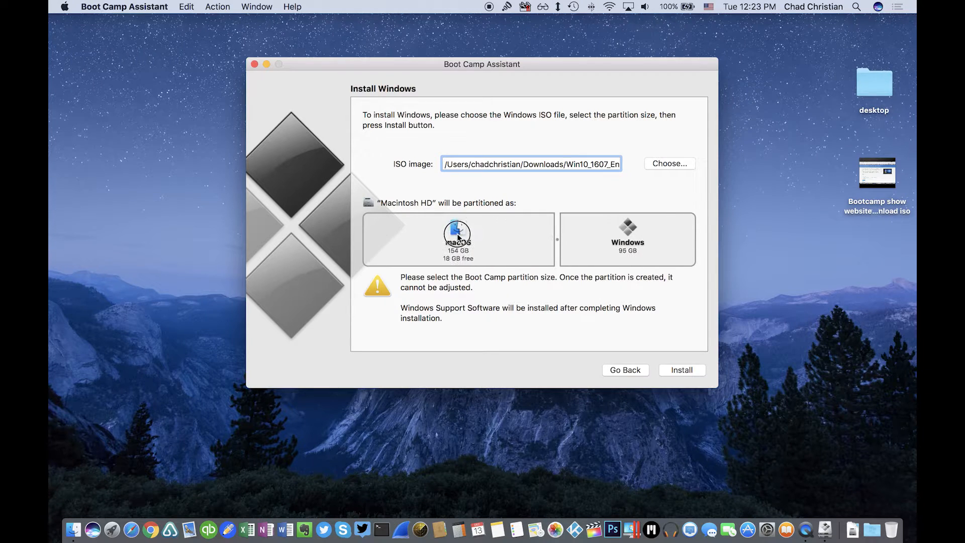
drag(557, 239, 612, 239)
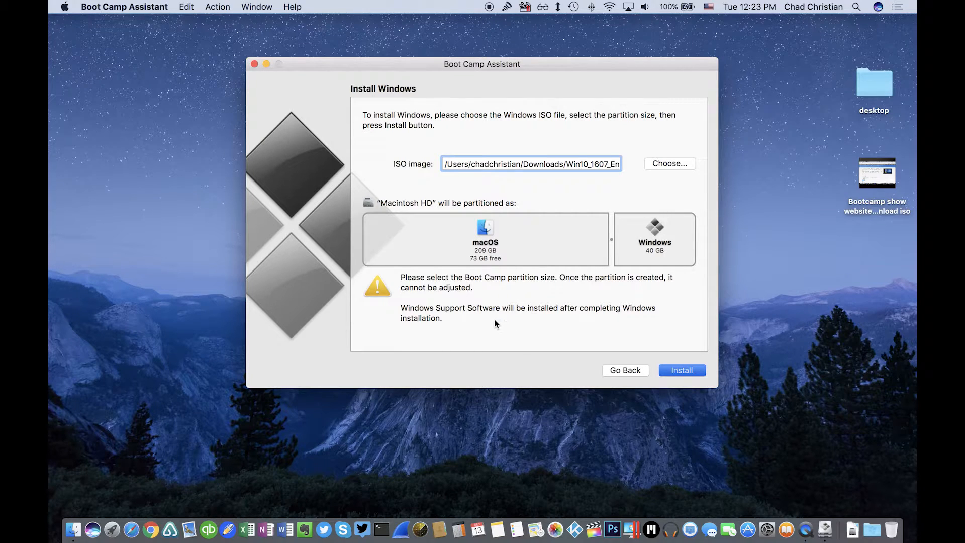
click(681, 370)
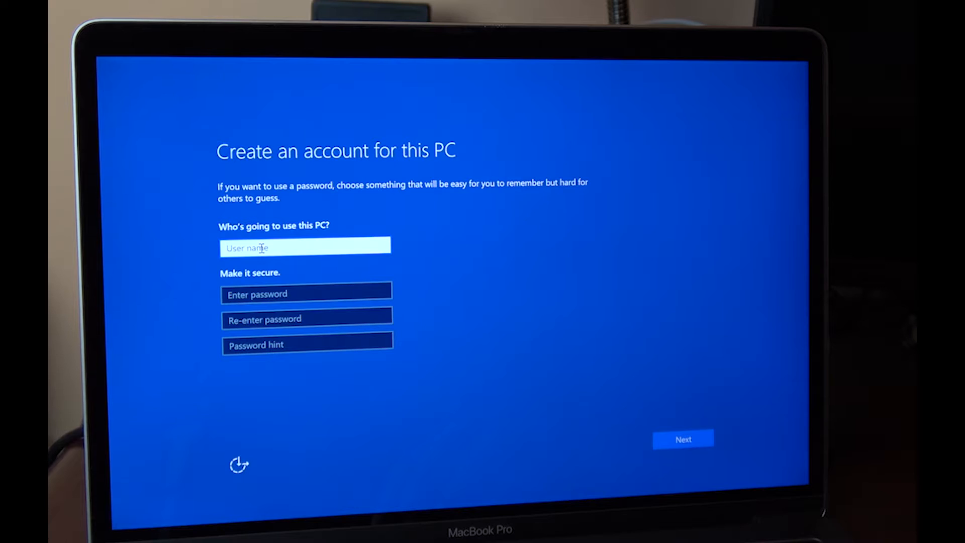
Step: Create the account 'ch' with no password and skip Cortana to reach the Windows desktop
text(c)
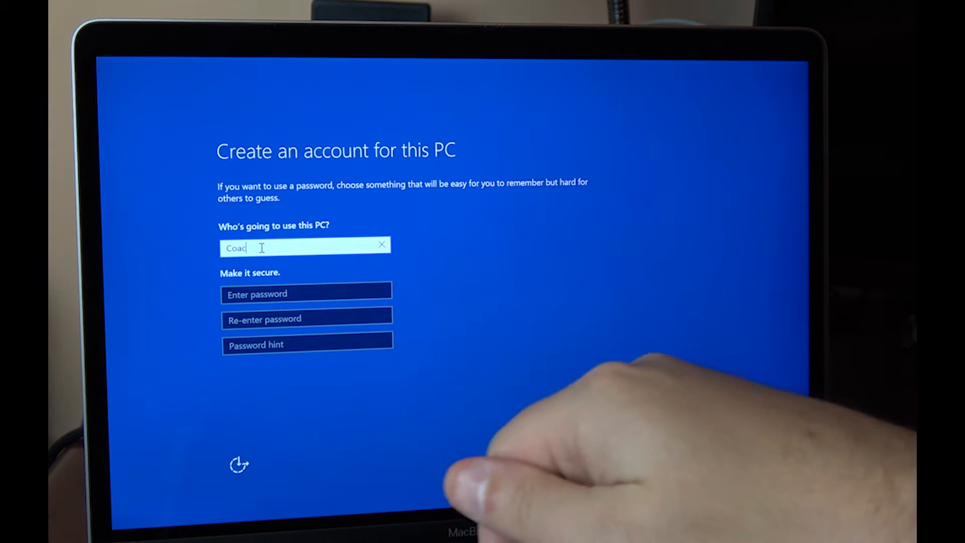
text(h)
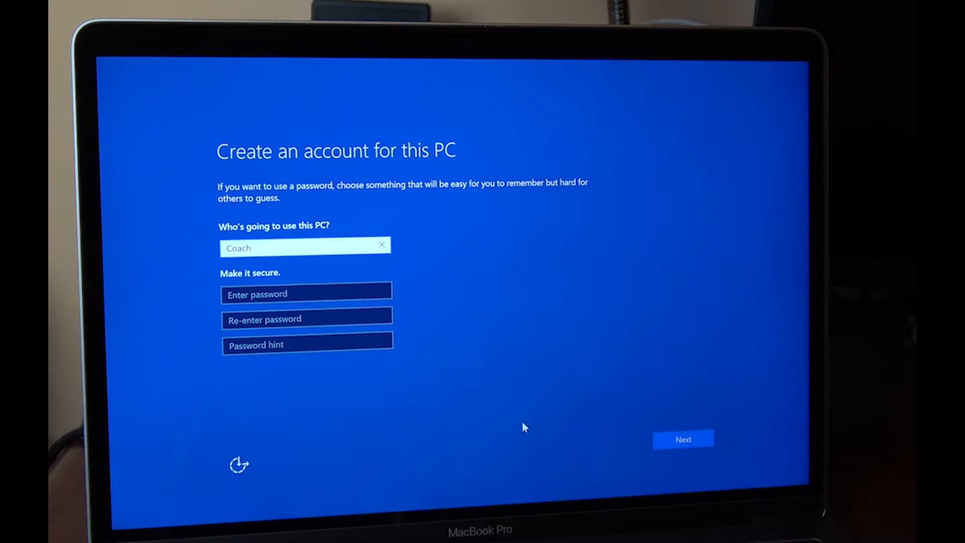
click(683, 439)
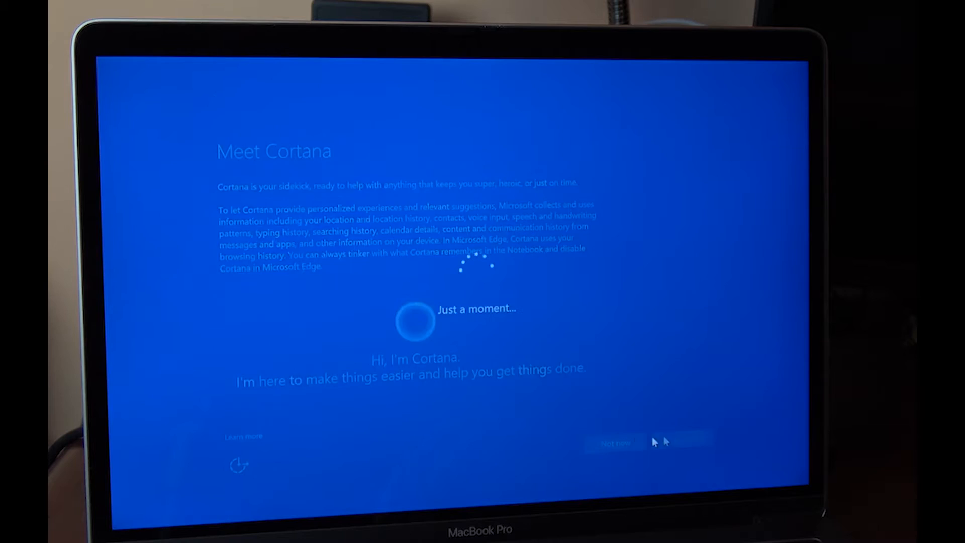
click(614, 442)
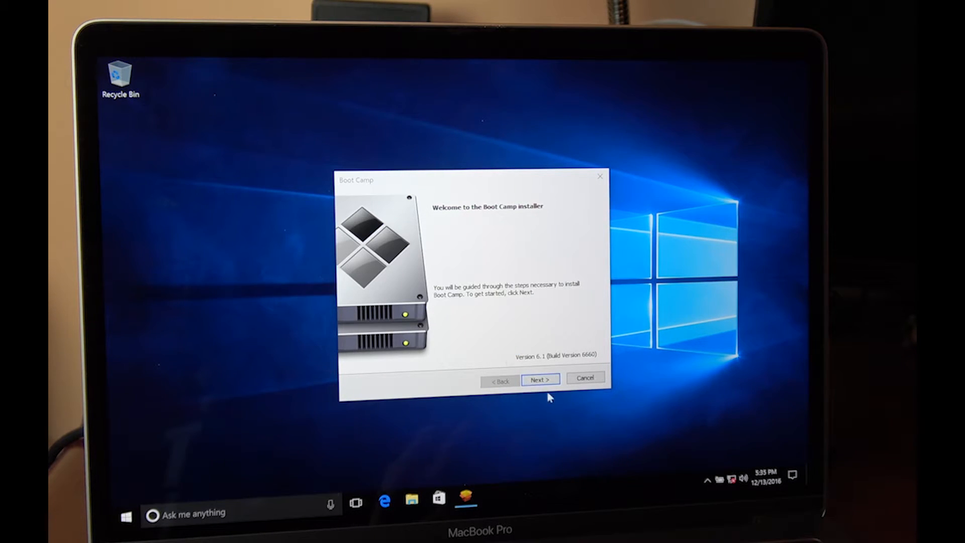
Step: Accept the Boot Camp license and allow the Broadcom device software so the drivers install
click(539, 378)
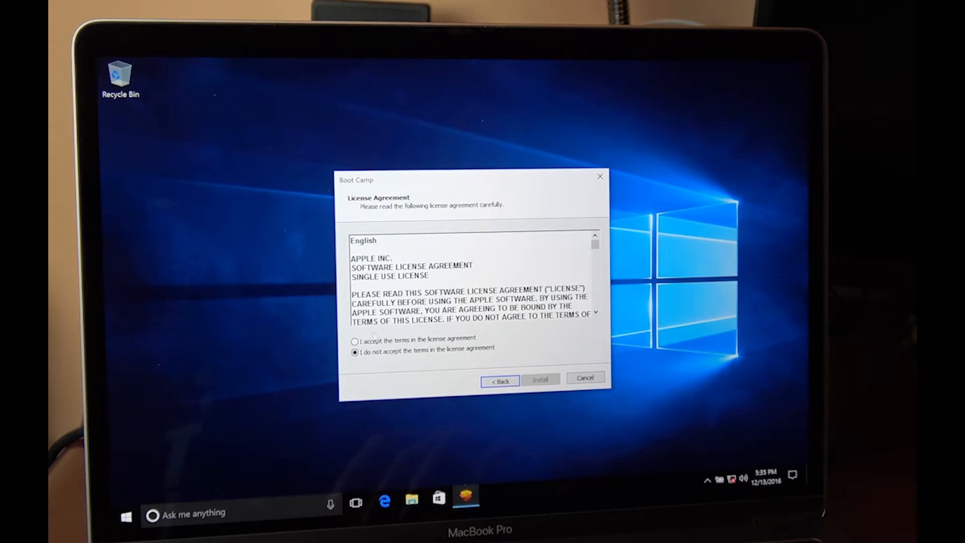
click(541, 379)
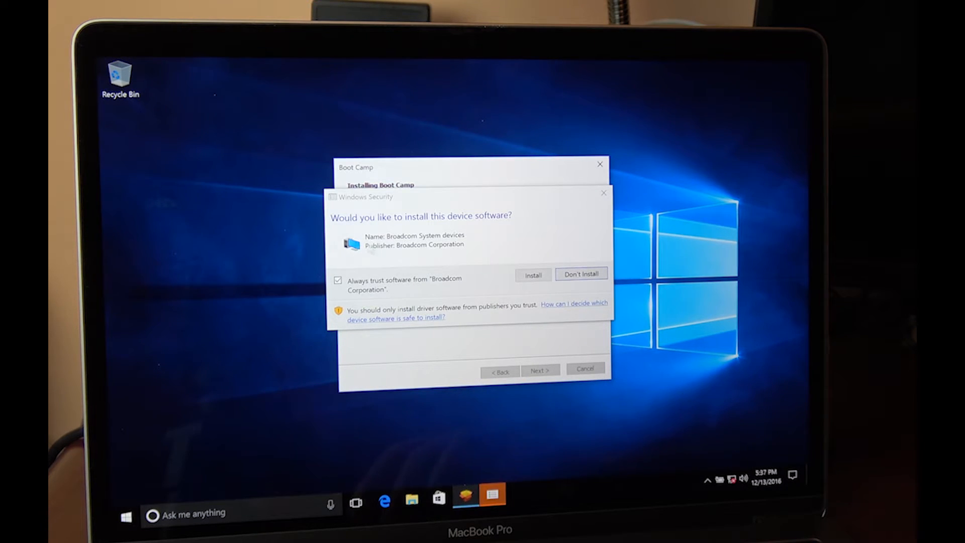
click(532, 274)
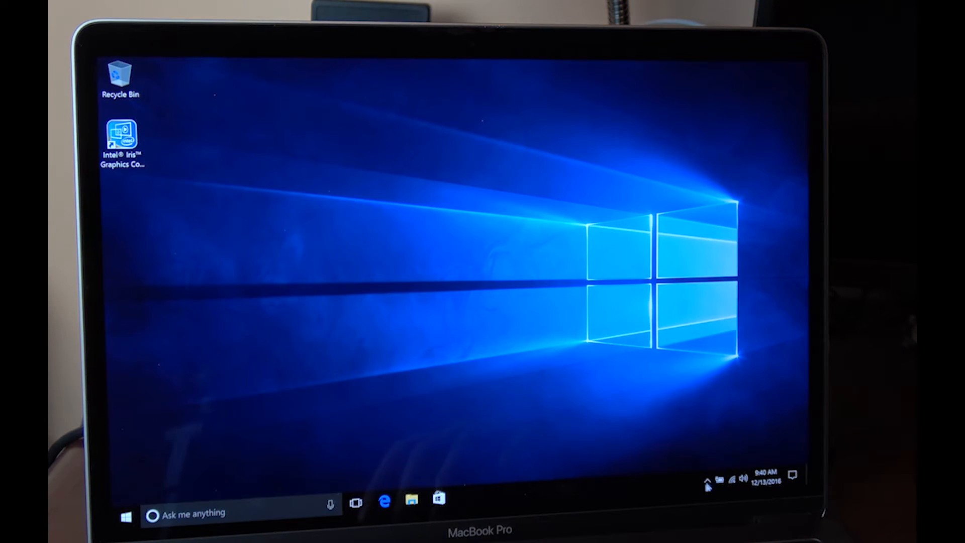
click(707, 478)
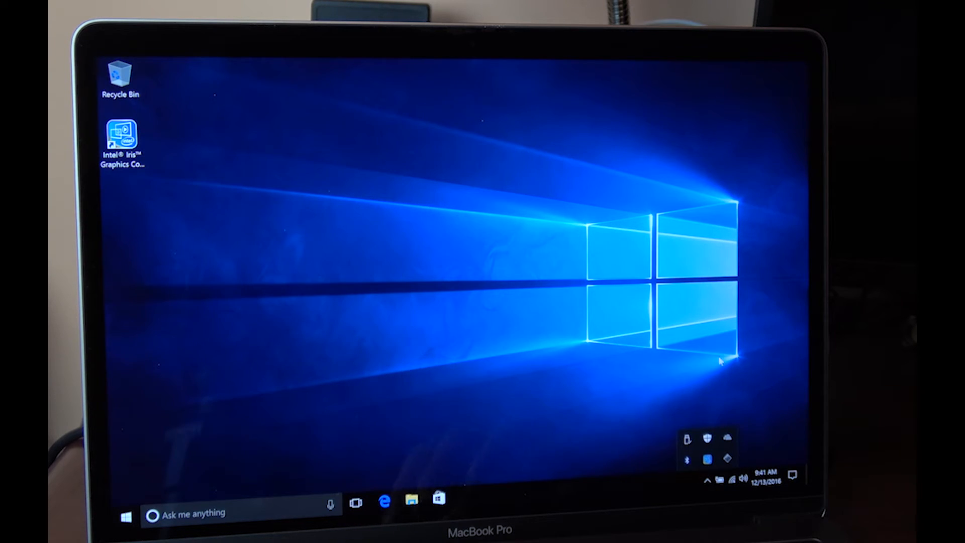
mouse_move(727, 439)
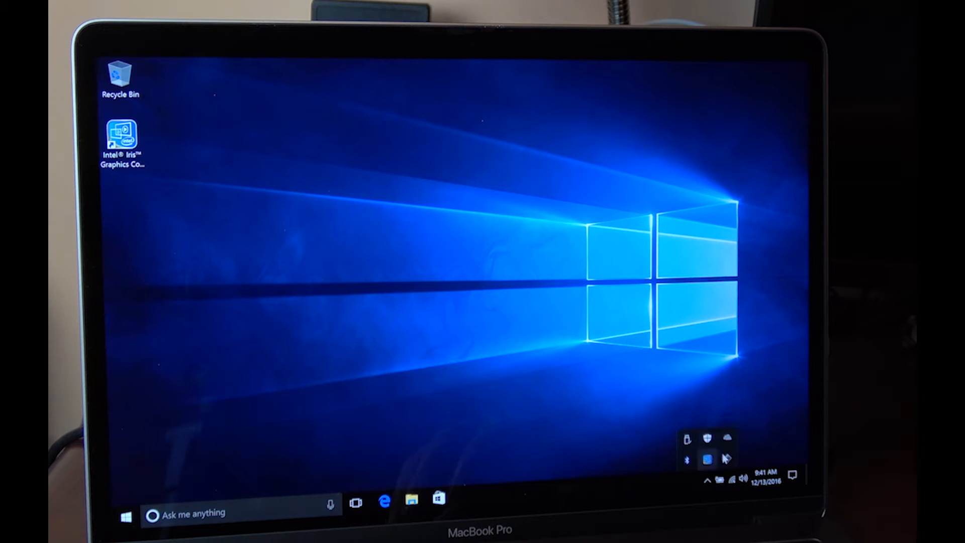
click(706, 459)
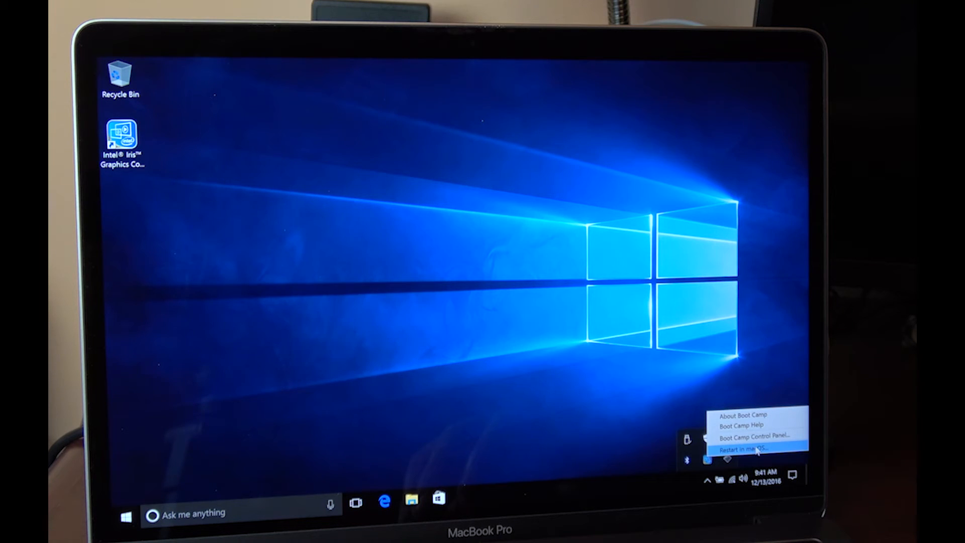
click(745, 449)
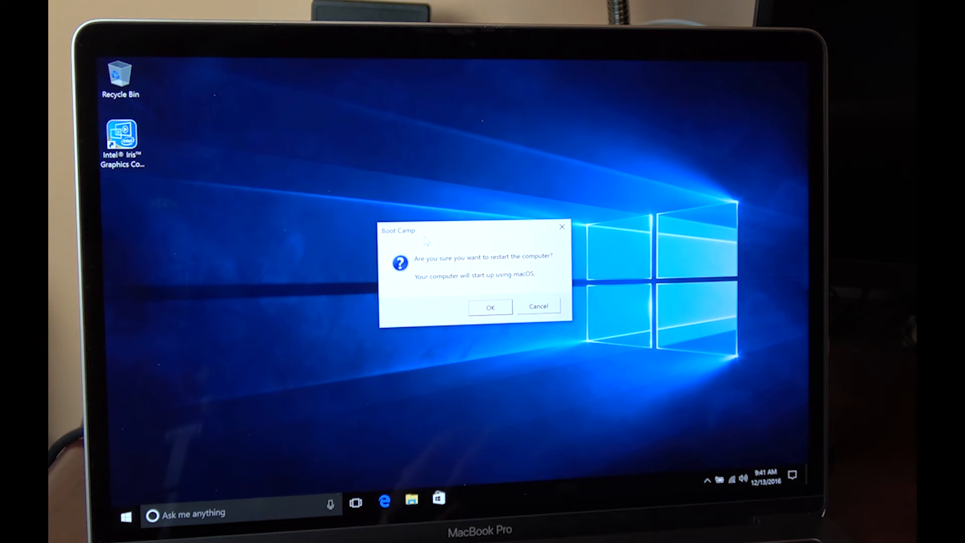
click(489, 306)
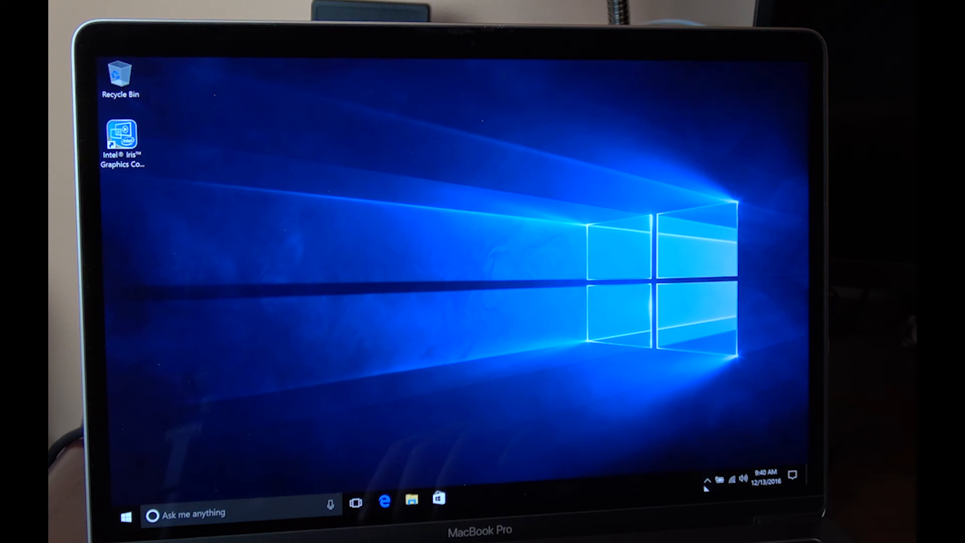
mouse_move(708, 473)
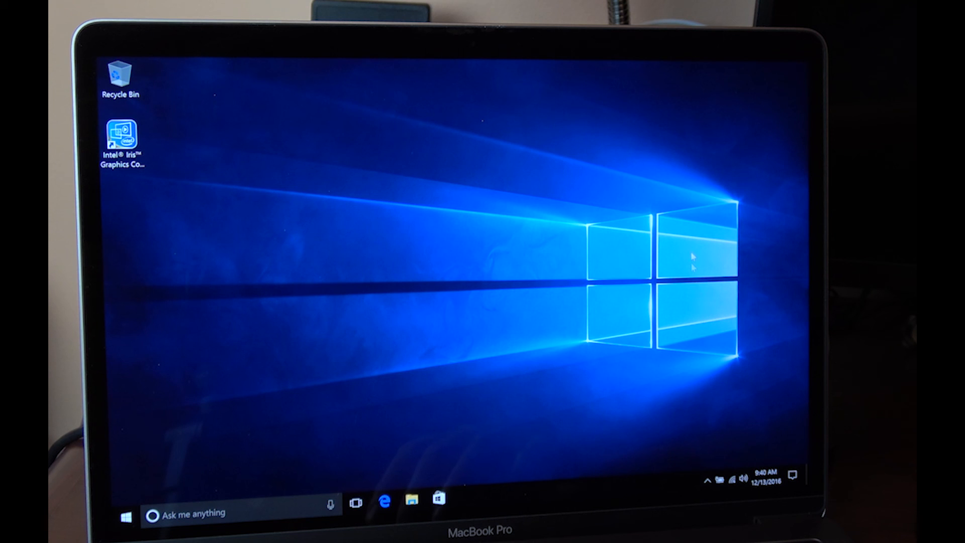
mouse_move(691, 252)
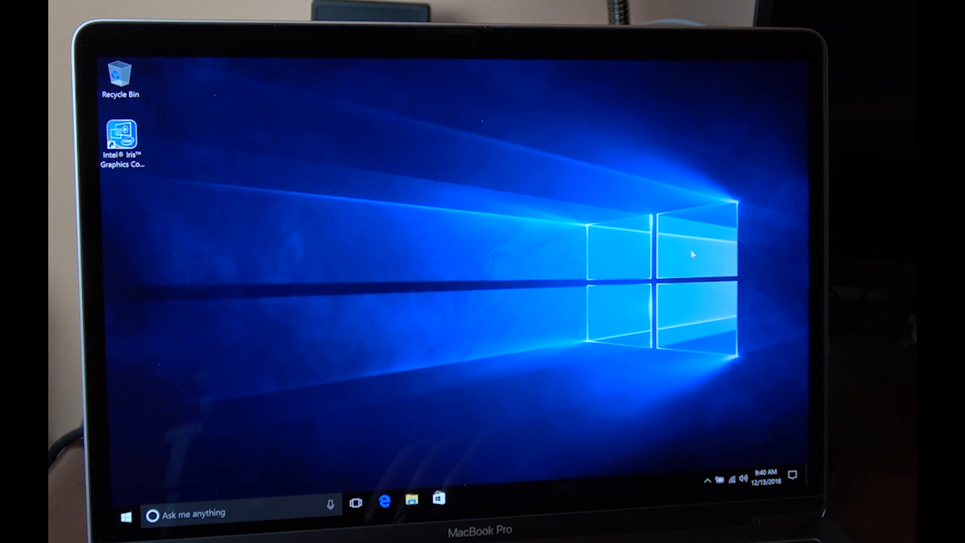